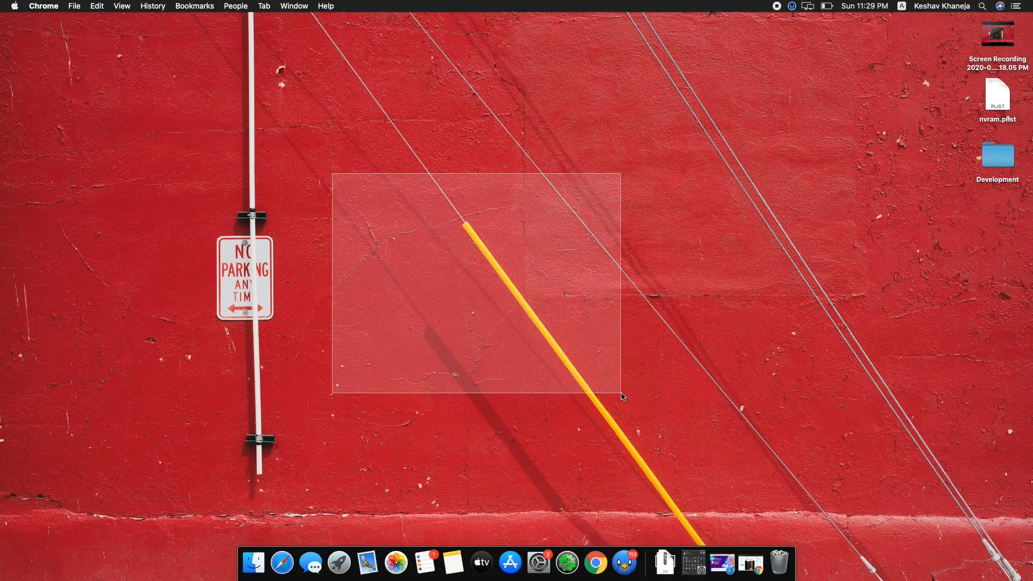
Bring the browser forward and play the iOS 13.6.1 jailbreak tweet video, pausing it at 0:10.
left_click(589, 390)
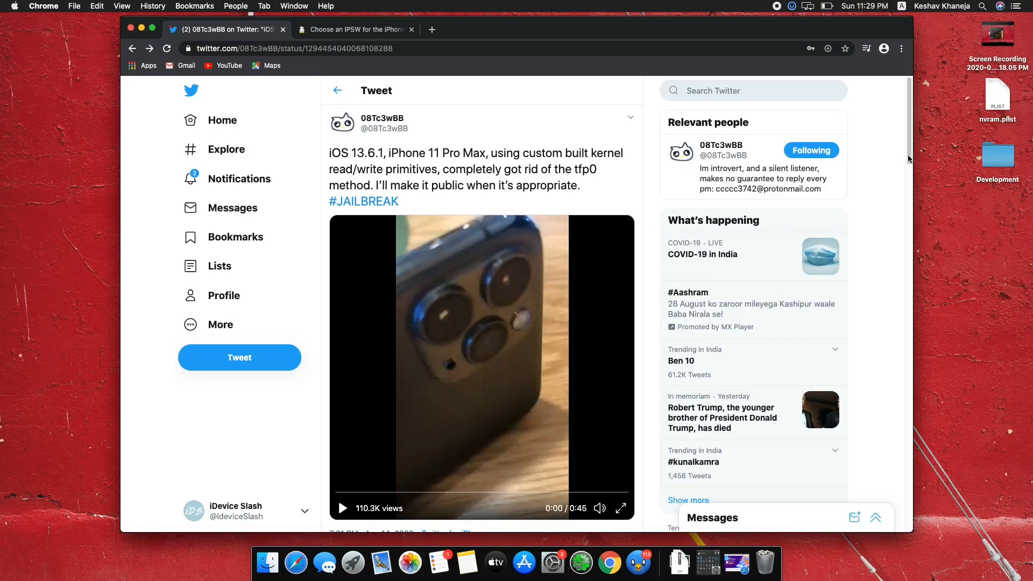
left_click(342, 507)
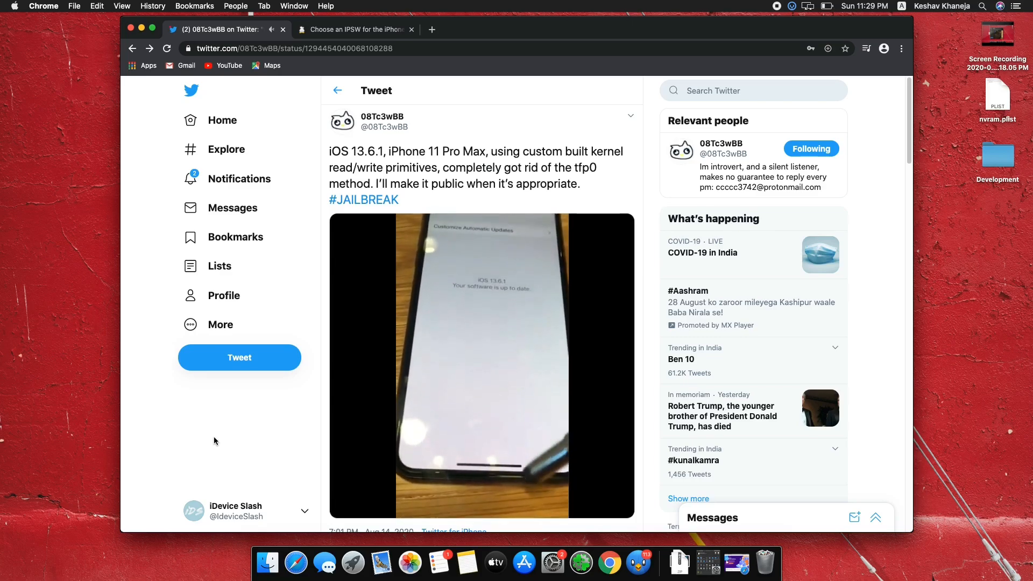
left_click(481, 366)
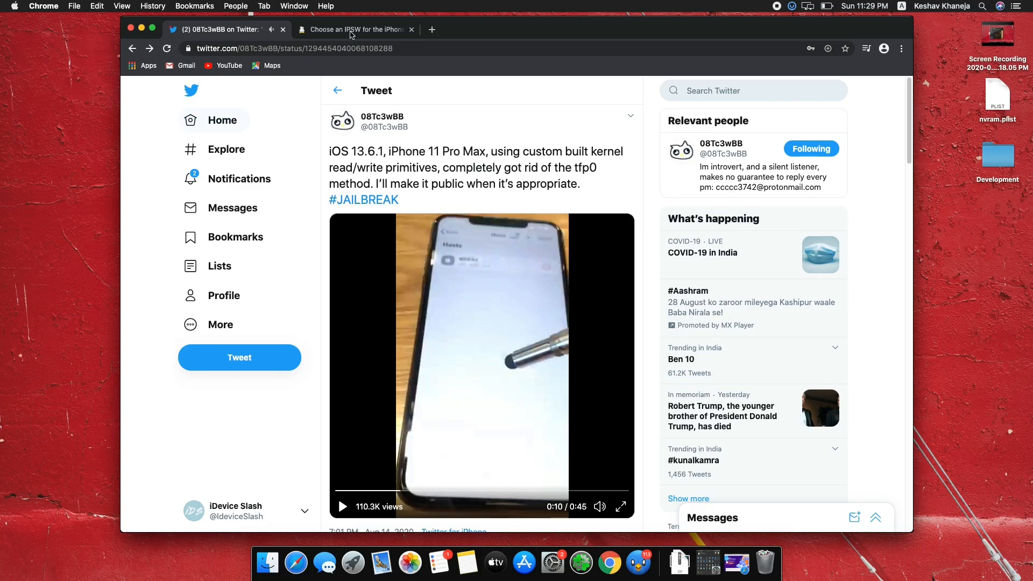
Glance at the ipsw.me downloads tab for iPhone 11 Pro, then return to the jailbreak tweet.
left_click(356, 29)
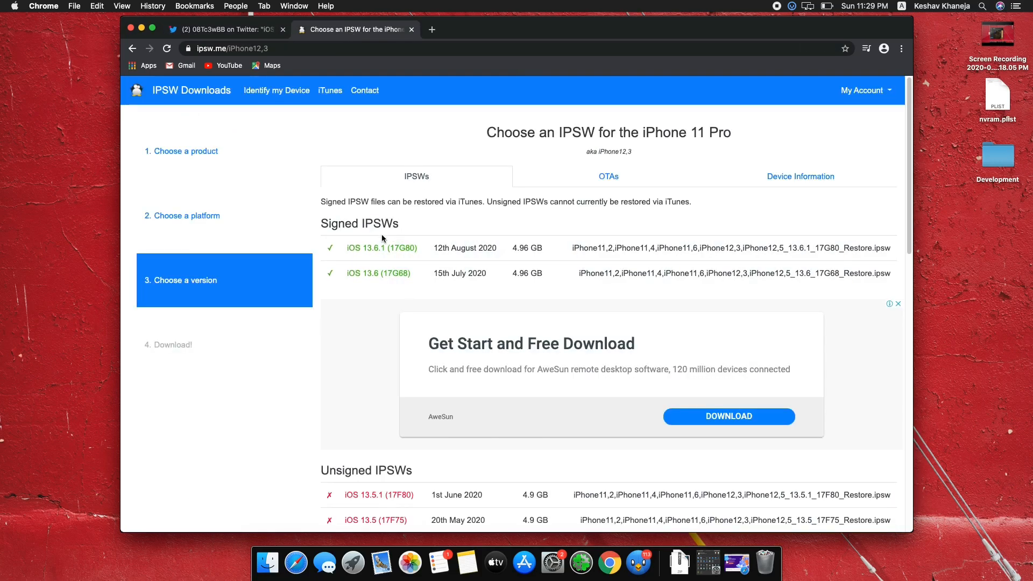
mouse_move(244, 39)
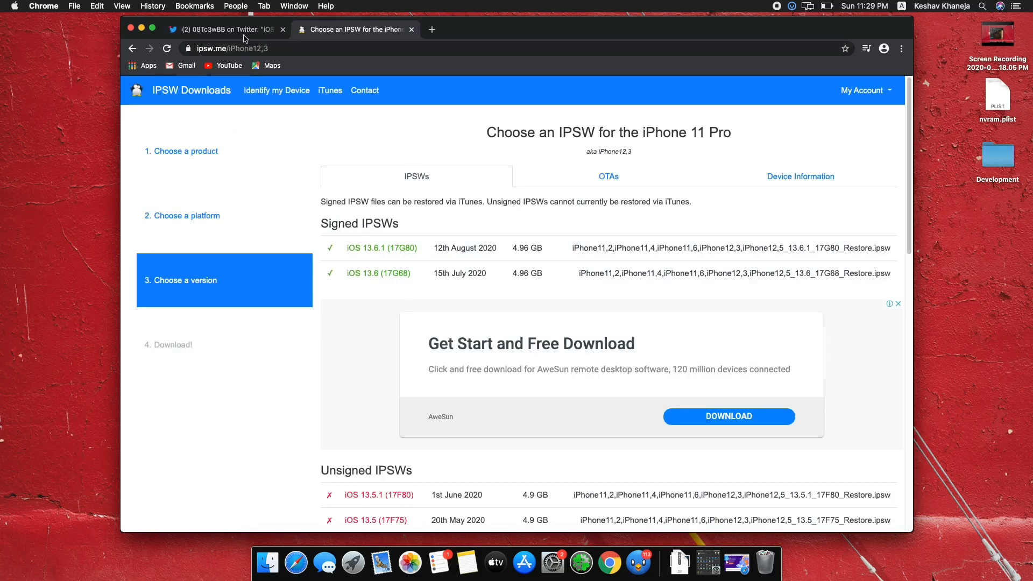
left_click(223, 29)
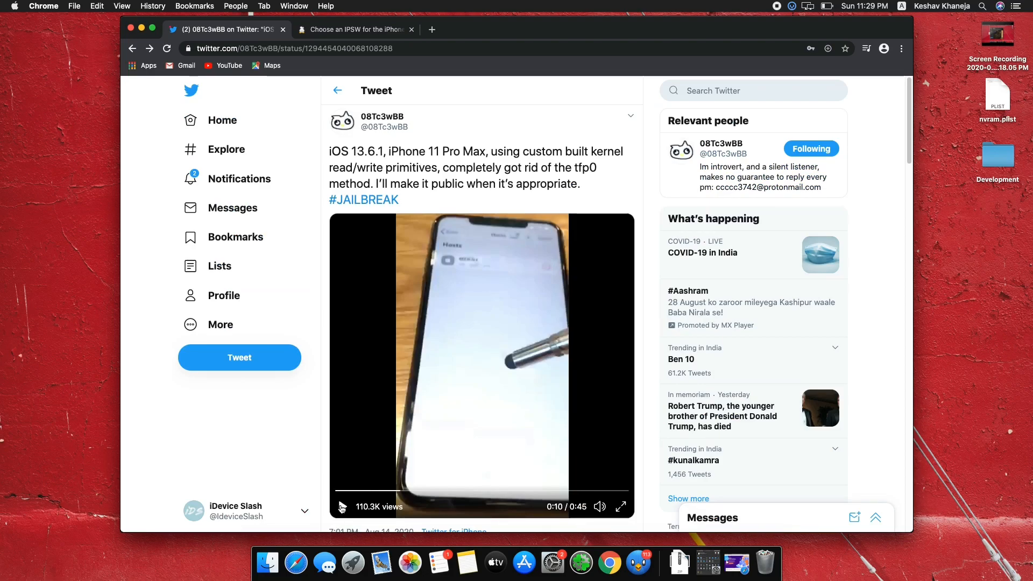
Resume playing the jailbreak video in the tweet.
left_click(343, 506)
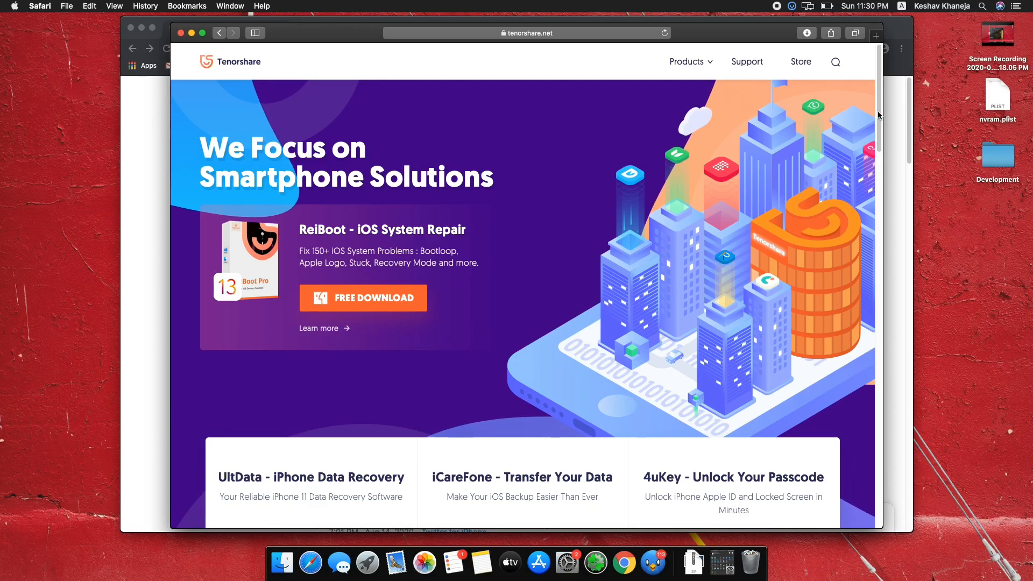
scroll("down", 3)
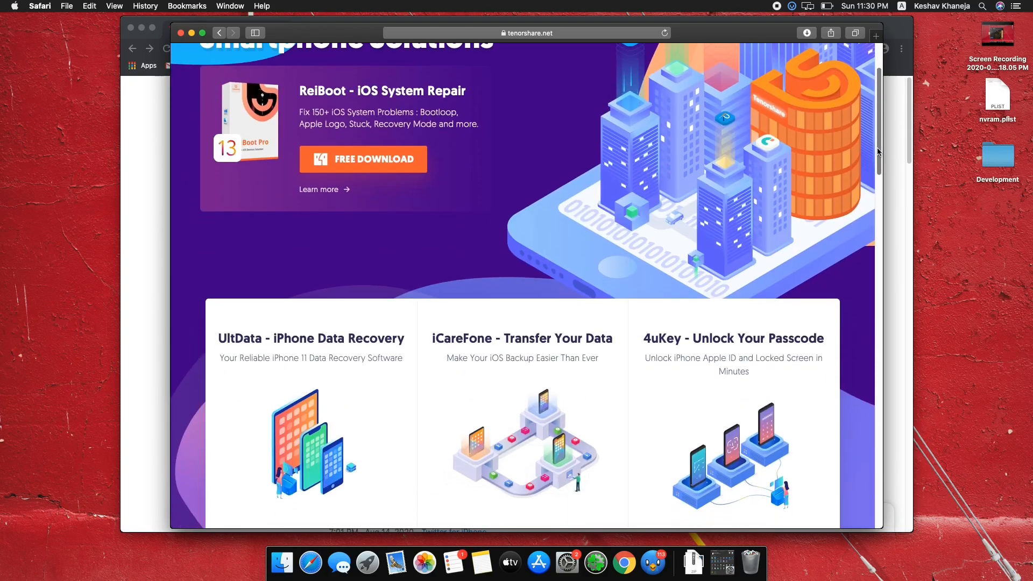
scroll("down", 3)
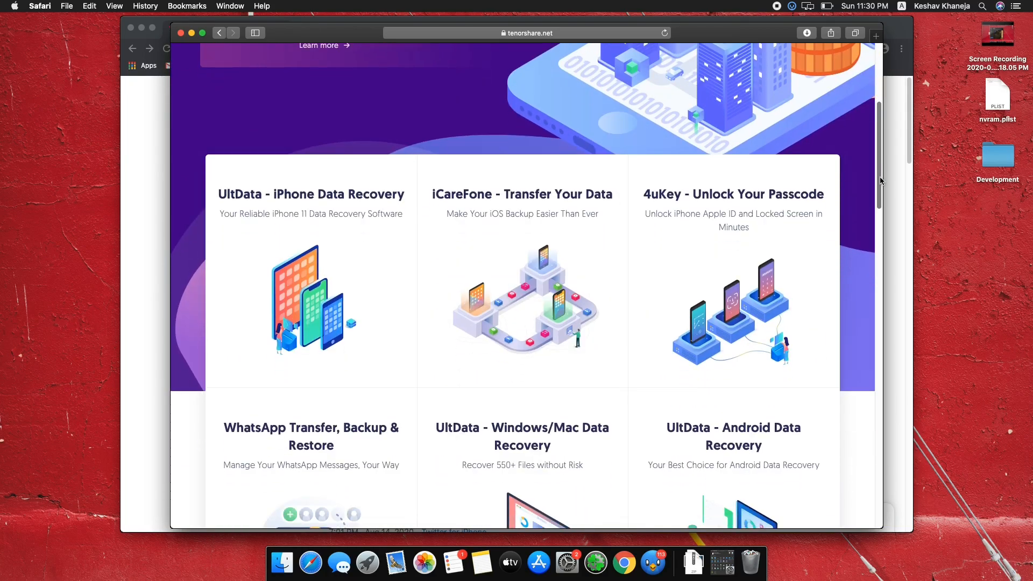
scroll("up", 3)
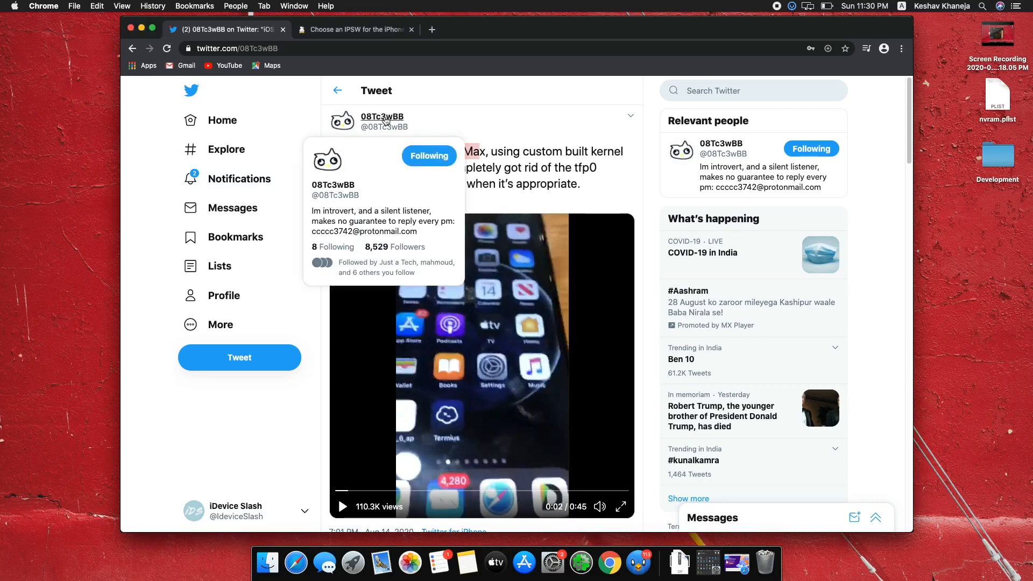
left_click(382, 116)
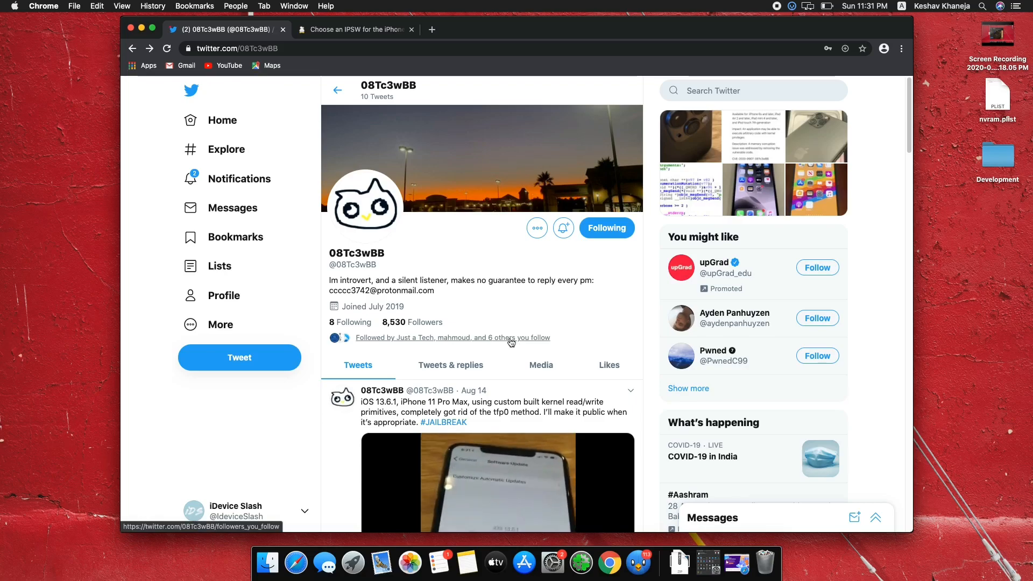
left_click(452, 337)
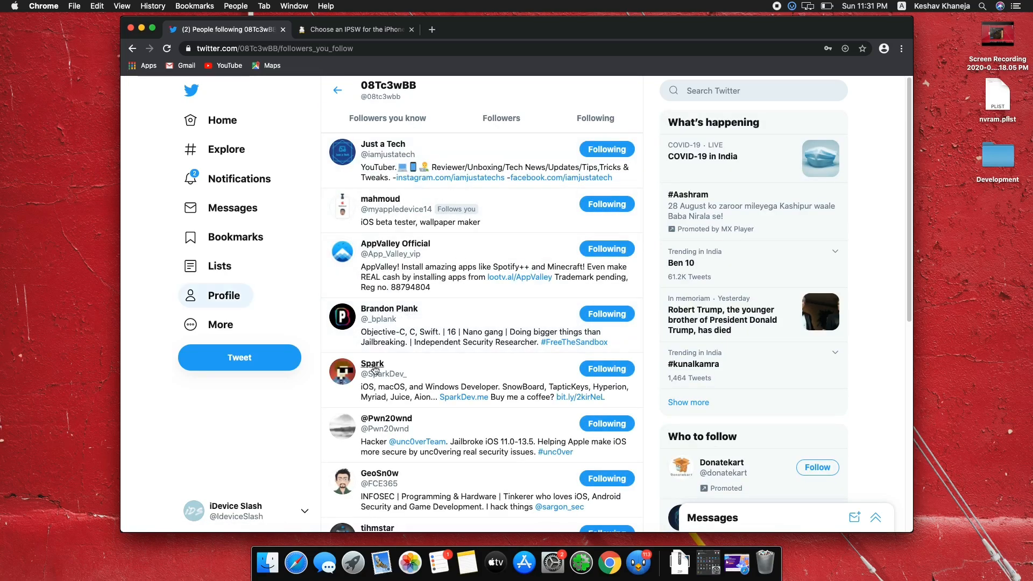
mouse_move(700, 421)
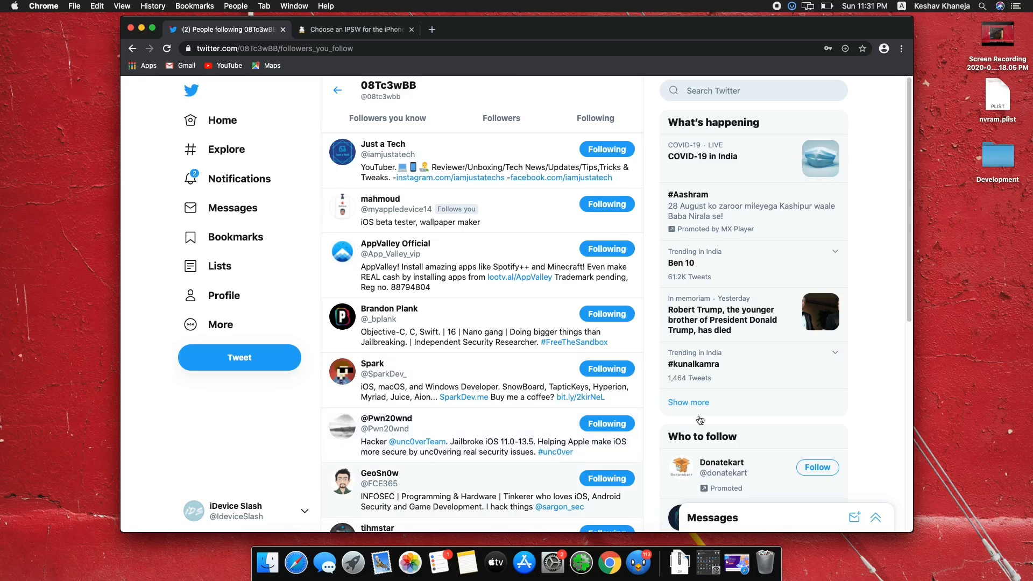
scroll("down", 3)
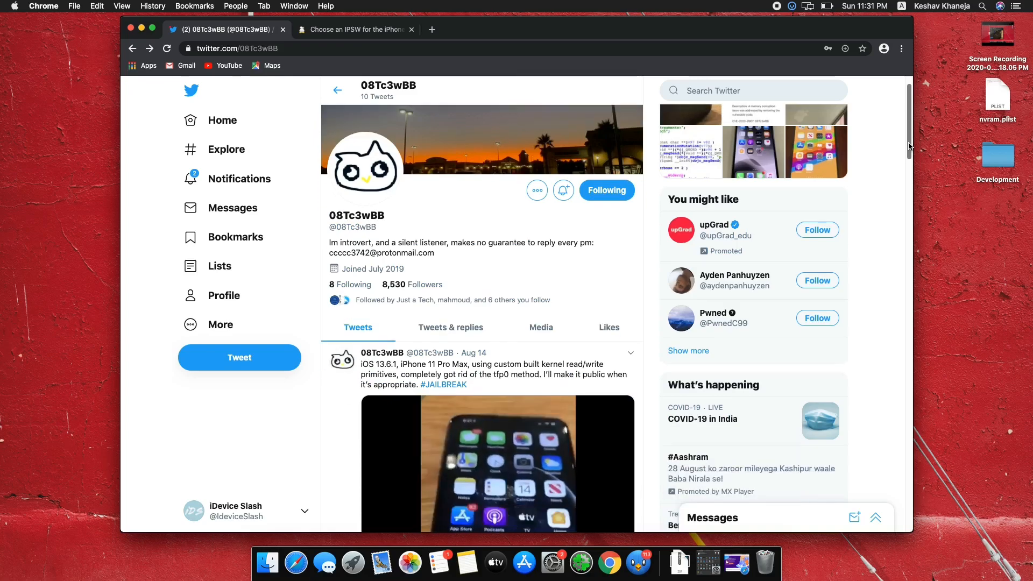
scroll("down", 3)
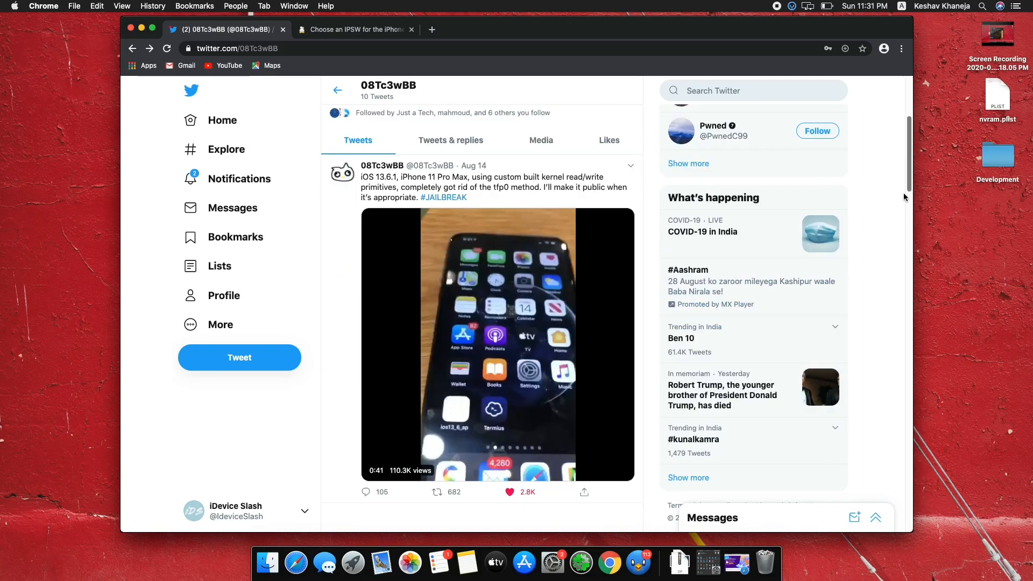
scroll("down", 3)
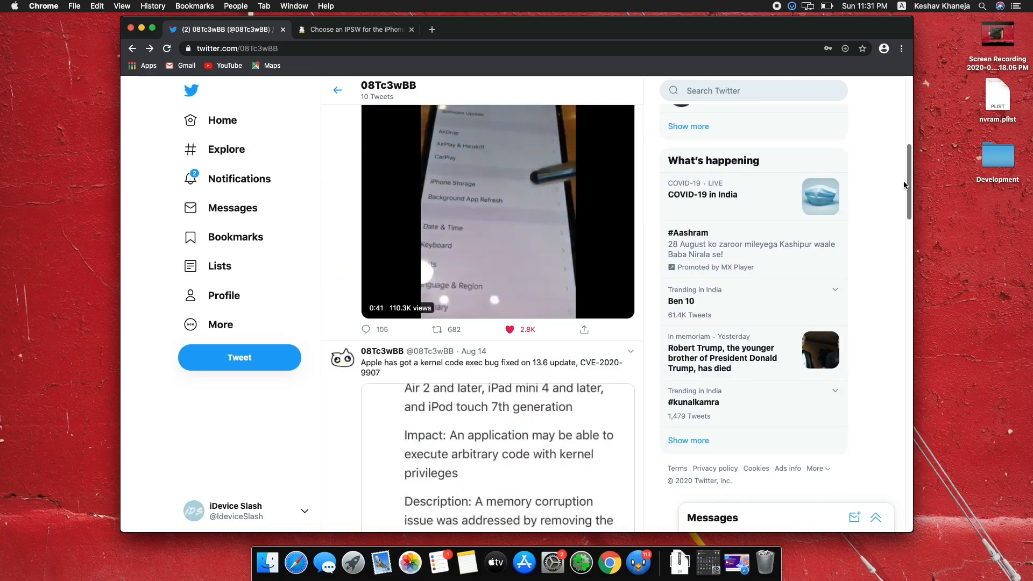
scroll("up", 3)
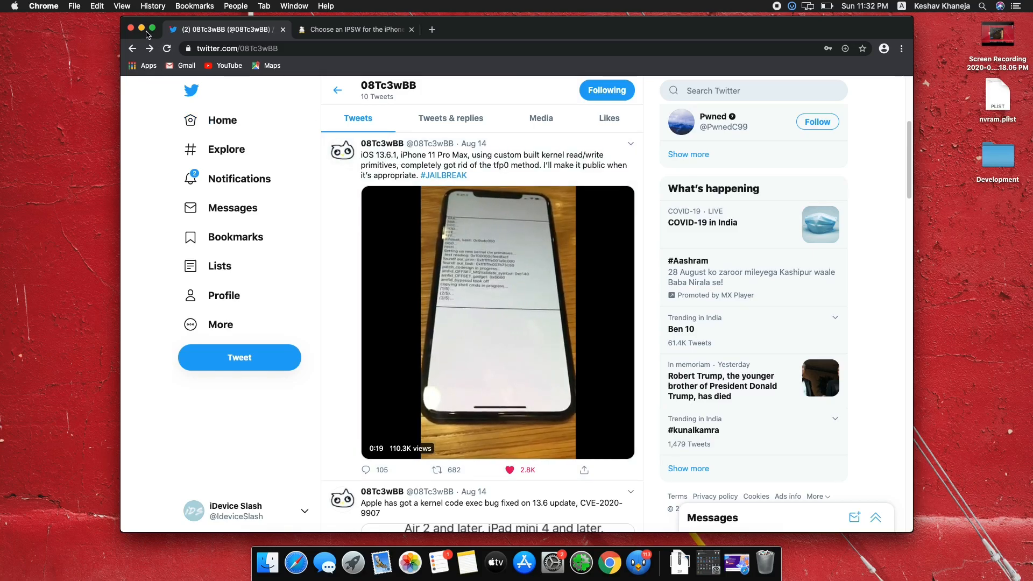
left_click(497, 323)
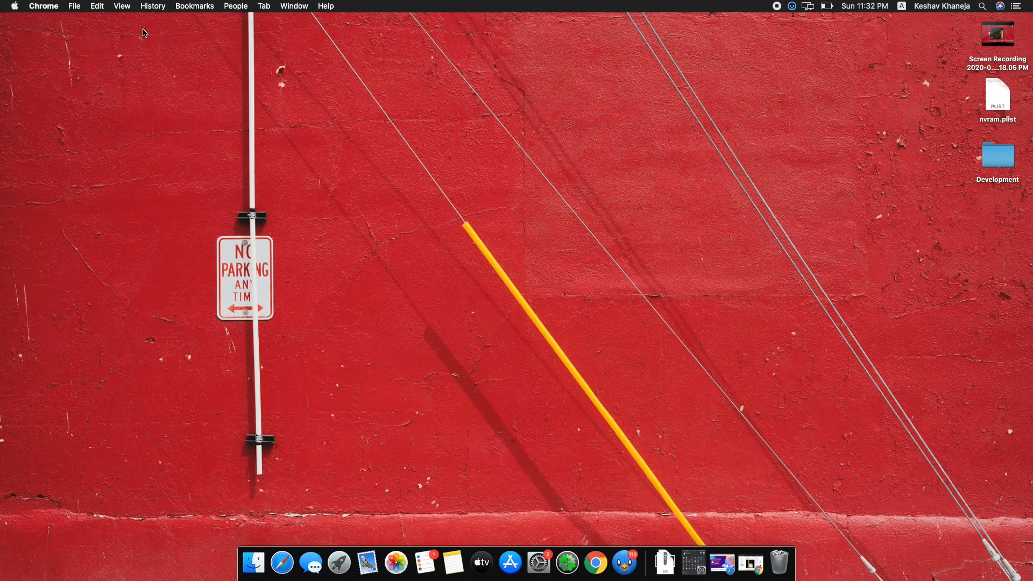
mouse_move(680, 194)
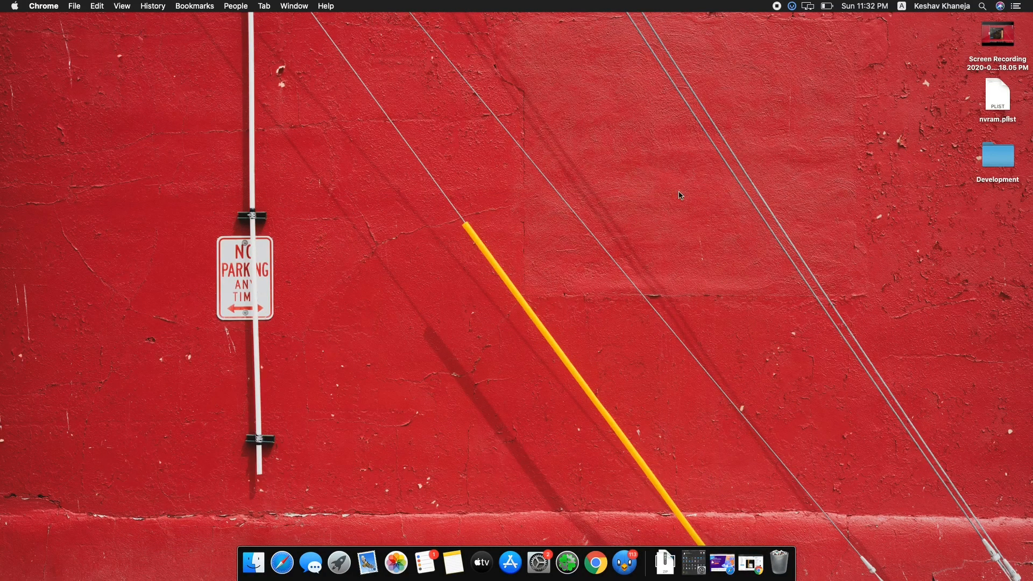
mouse_move(756, 7)
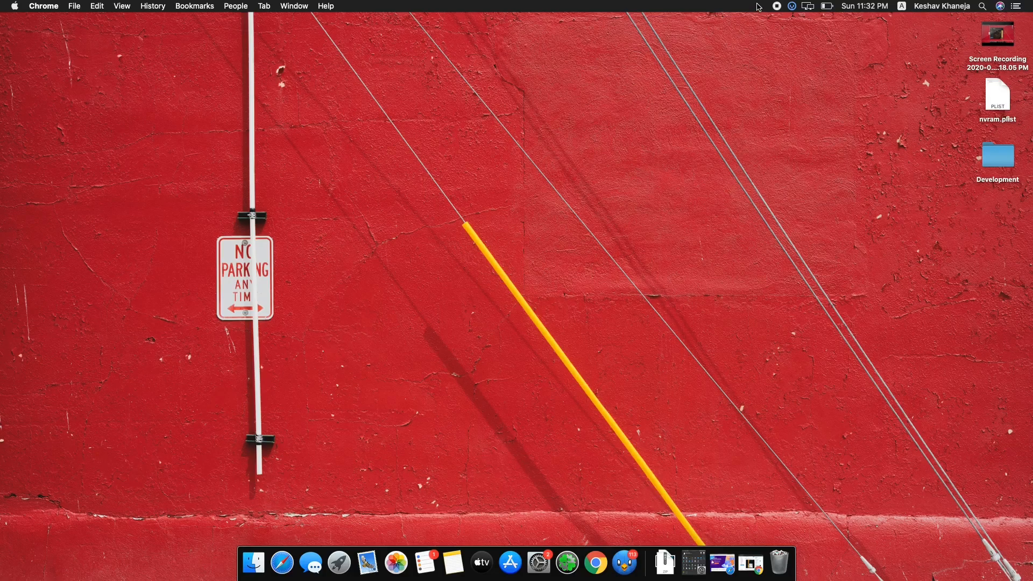
mouse_move(767, 4)
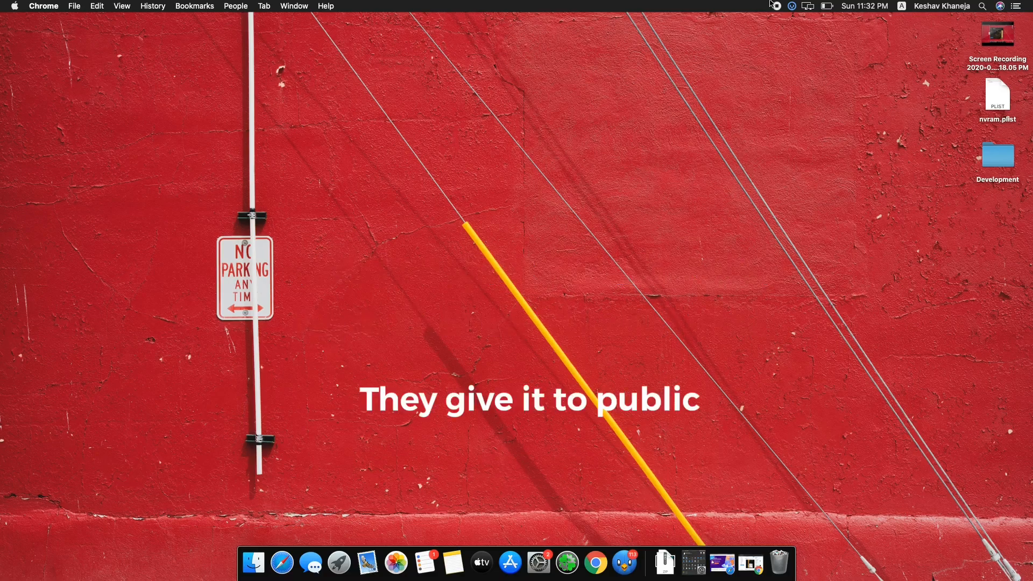
mouse_move(680, 196)
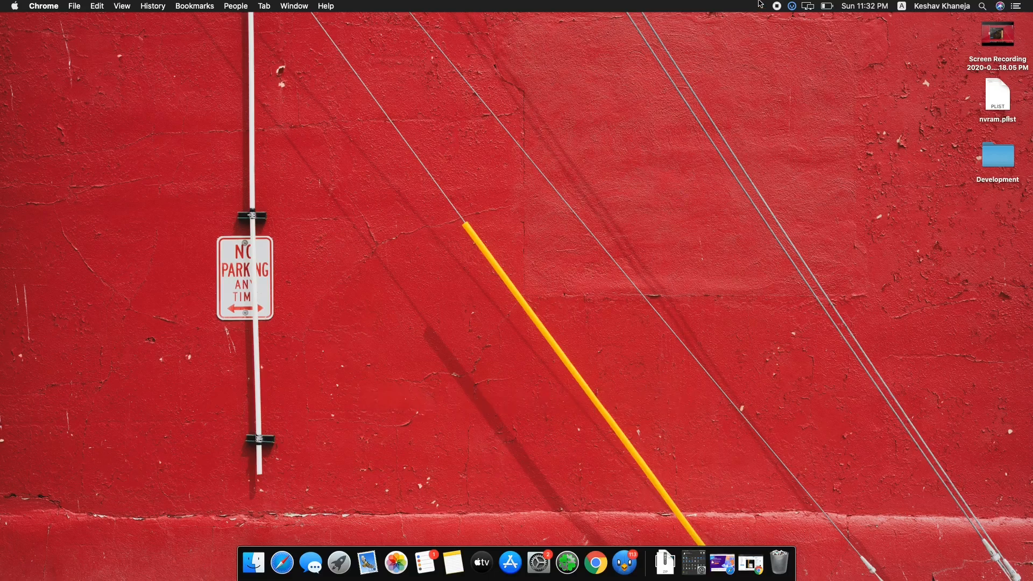
mouse_move(764, 5)
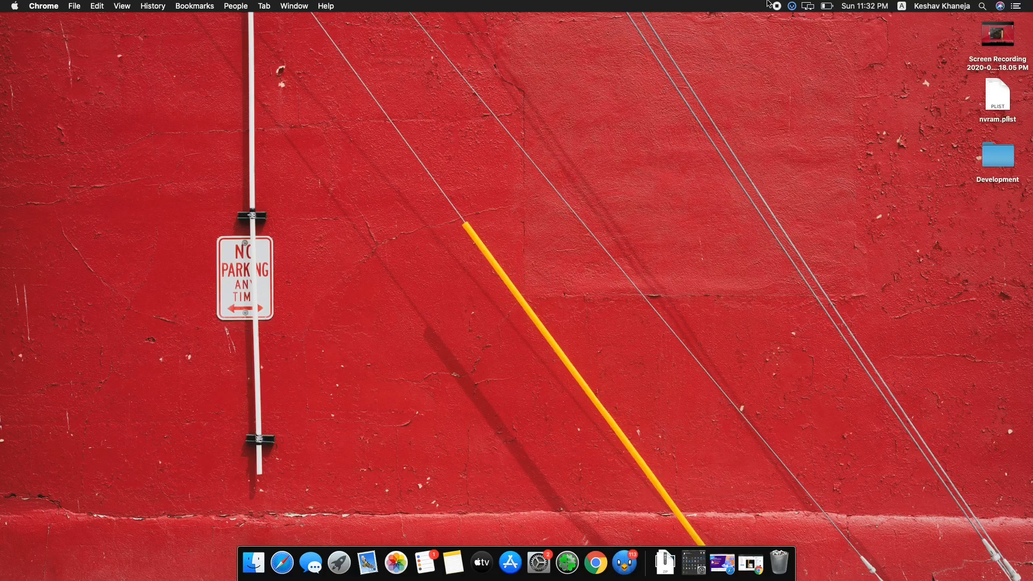
mouse_move(772, 4)
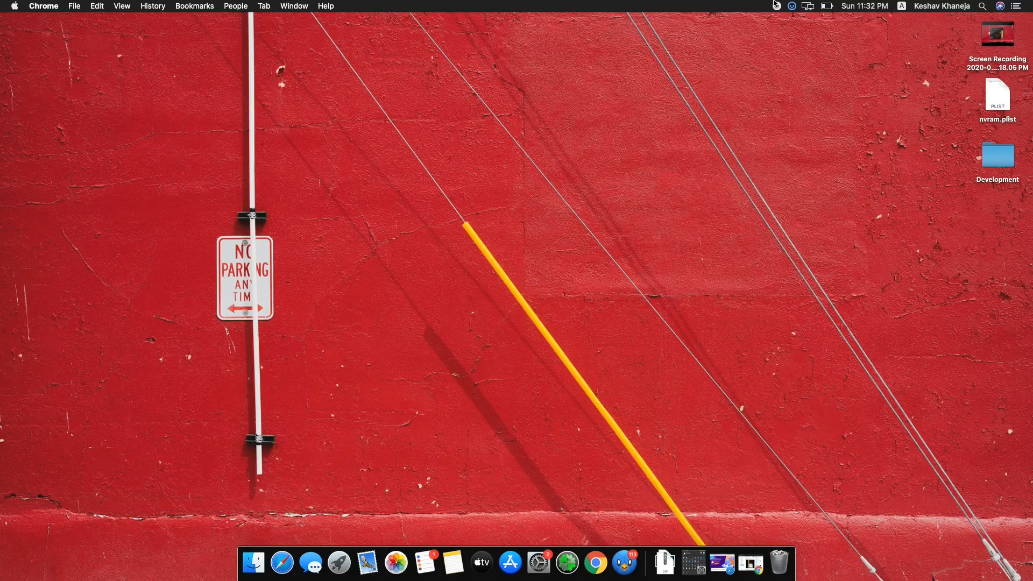
mouse_move(758, 10)
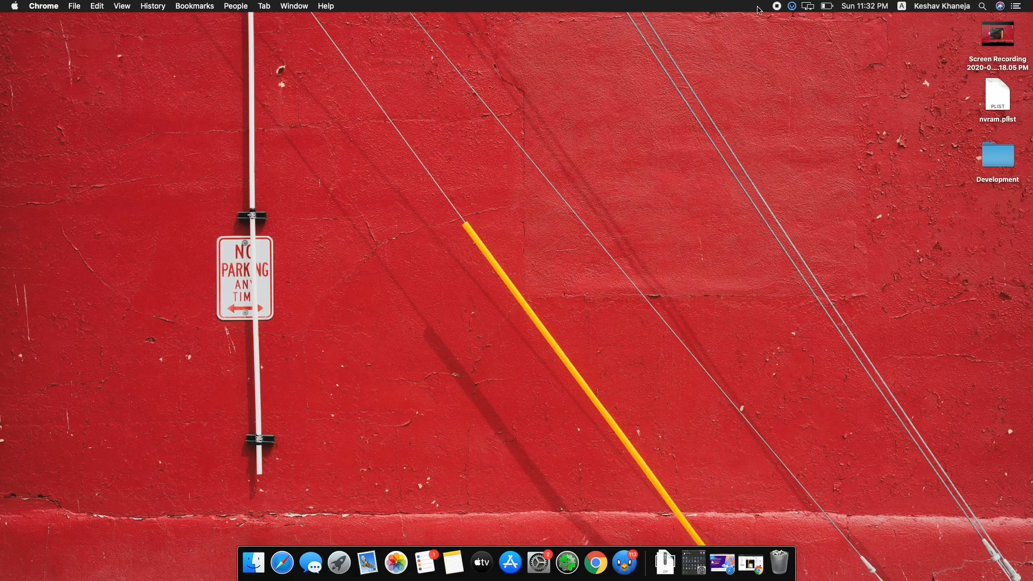
mouse_move(760, 5)
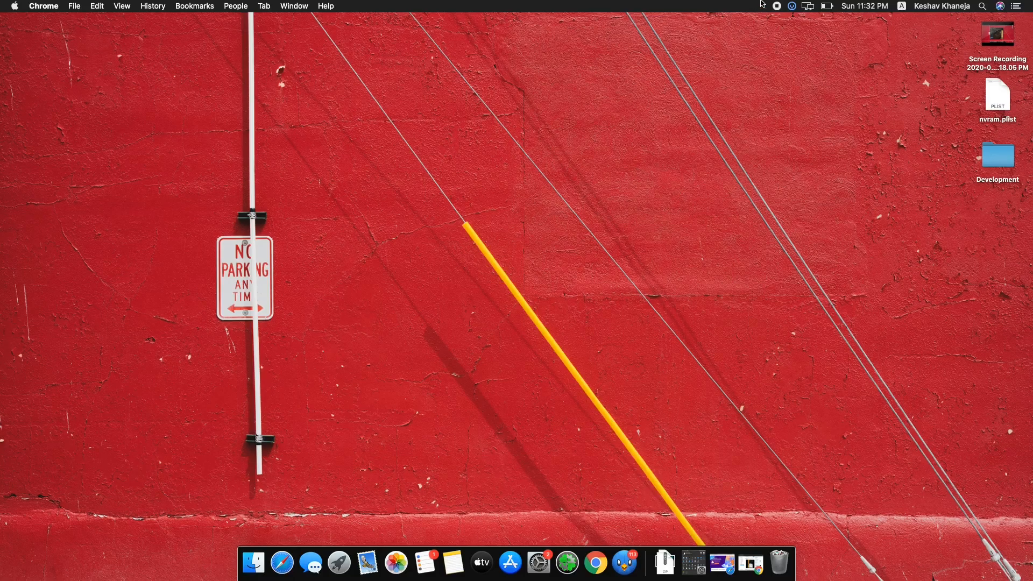
mouse_move(767, 4)
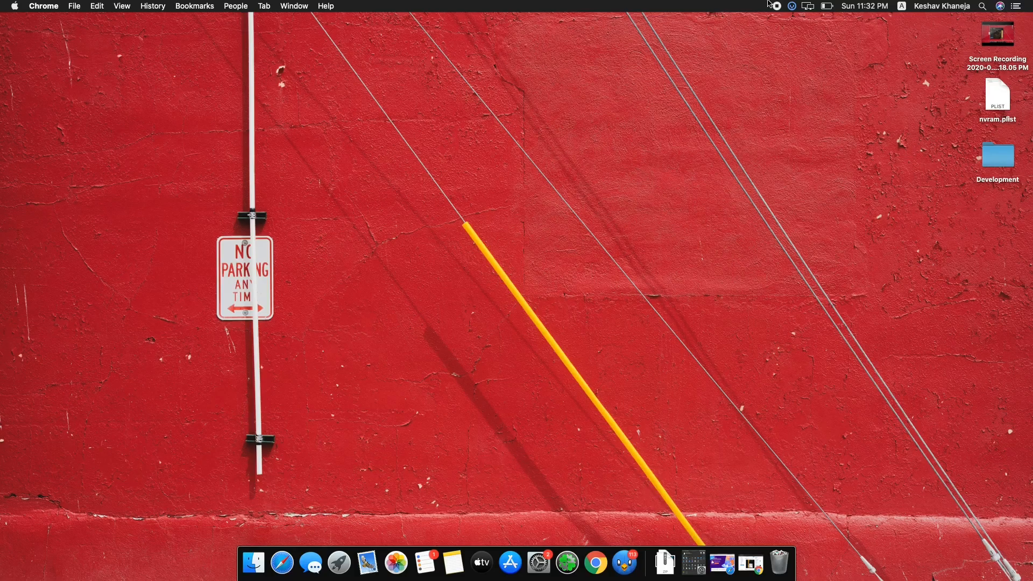
mouse_move(680, 195)
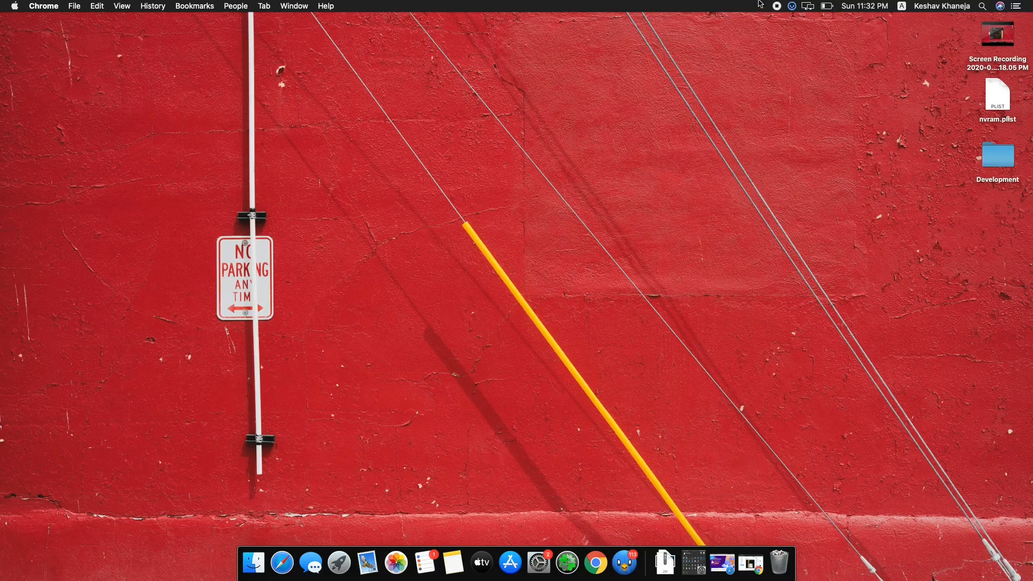
mouse_move(764, 5)
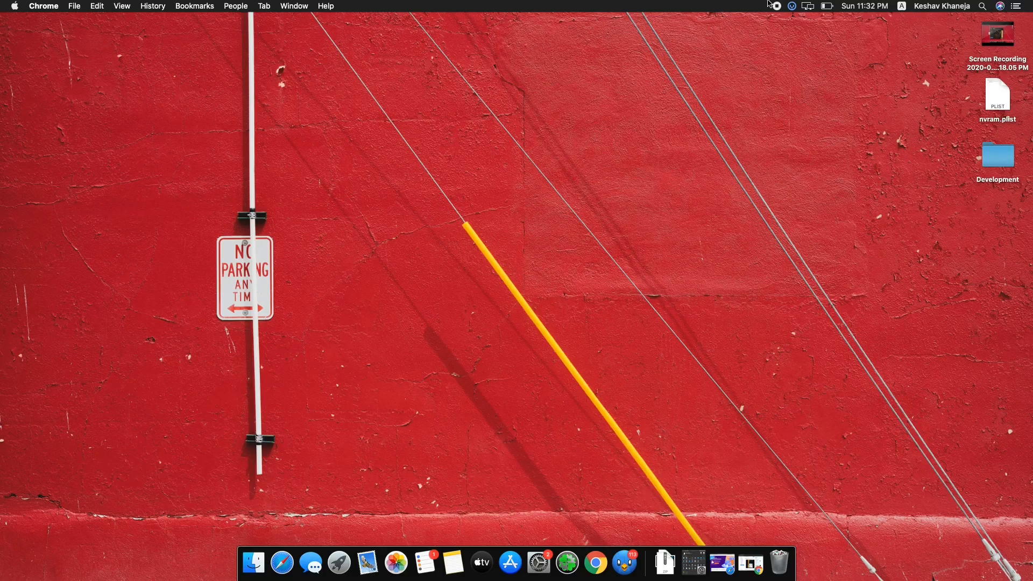
mouse_move(680, 194)
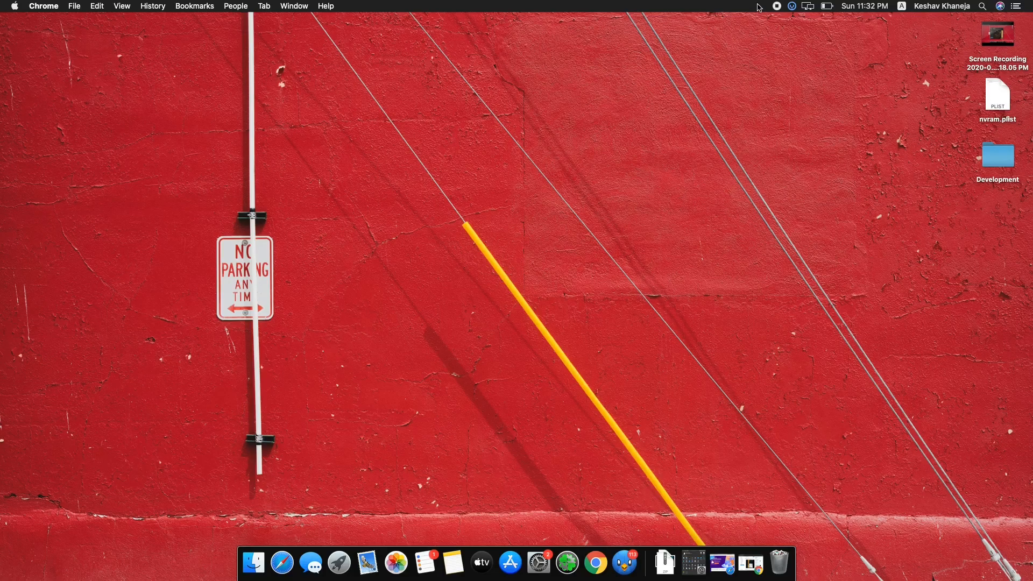
mouse_move(762, 4)
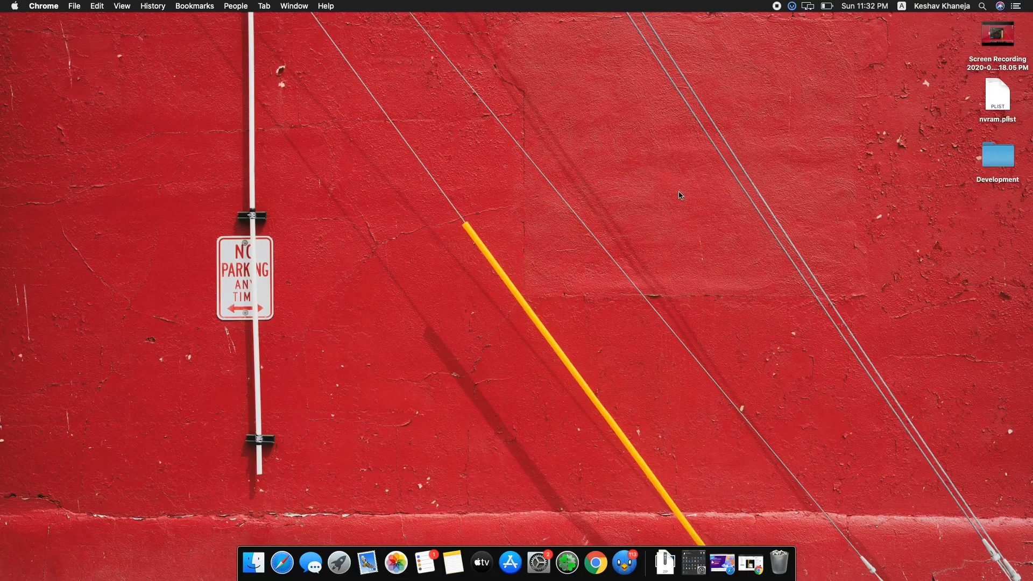
mouse_move(758, 5)
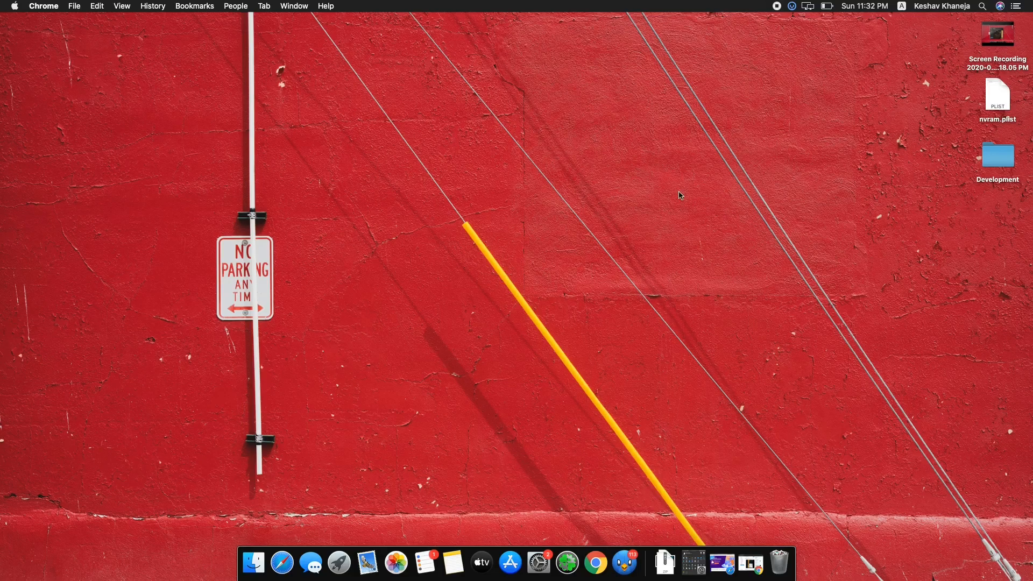
mouse_move(758, 8)
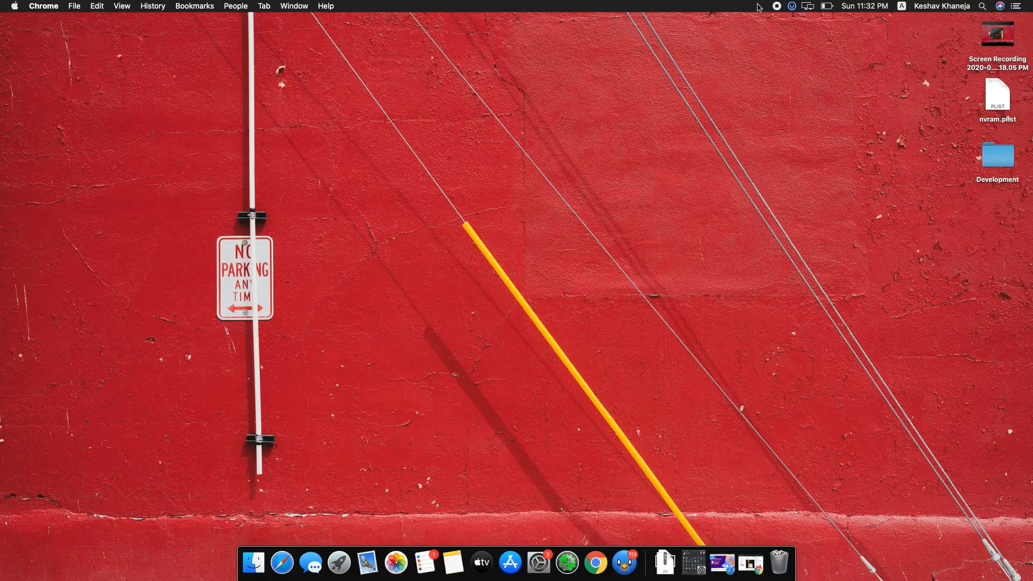
mouse_move(762, 7)
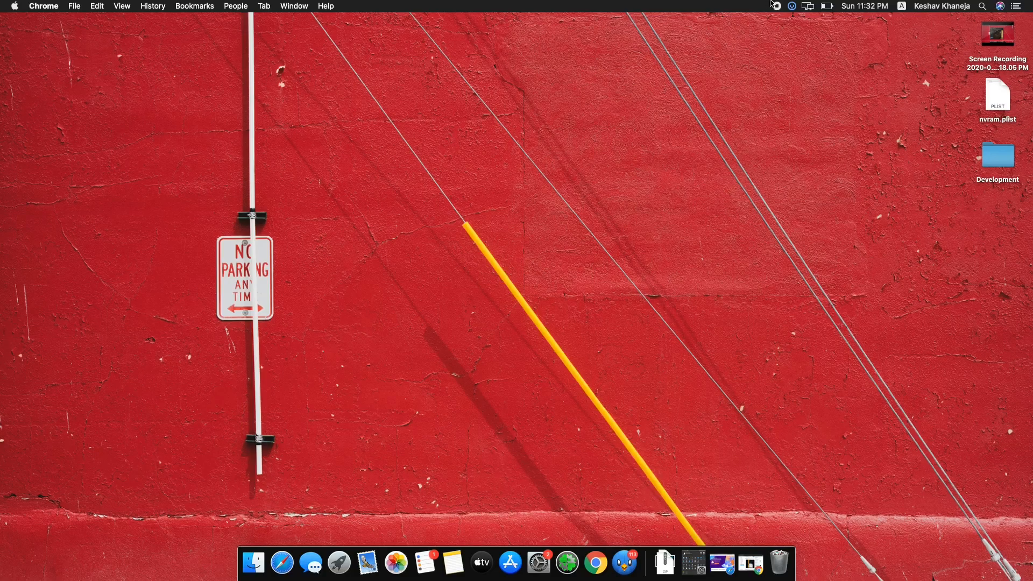
mouse_move(680, 195)
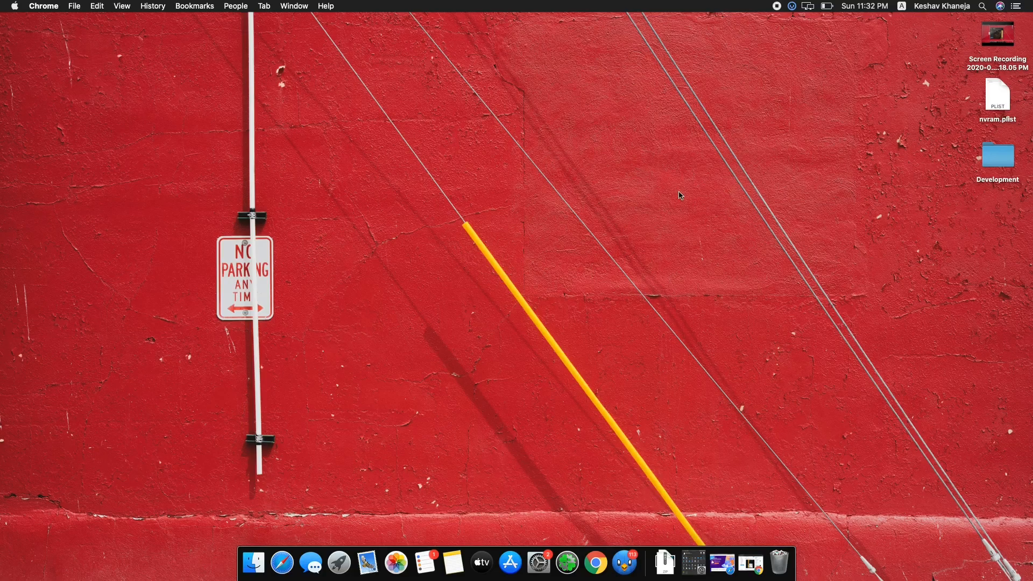
mouse_move(758, 4)
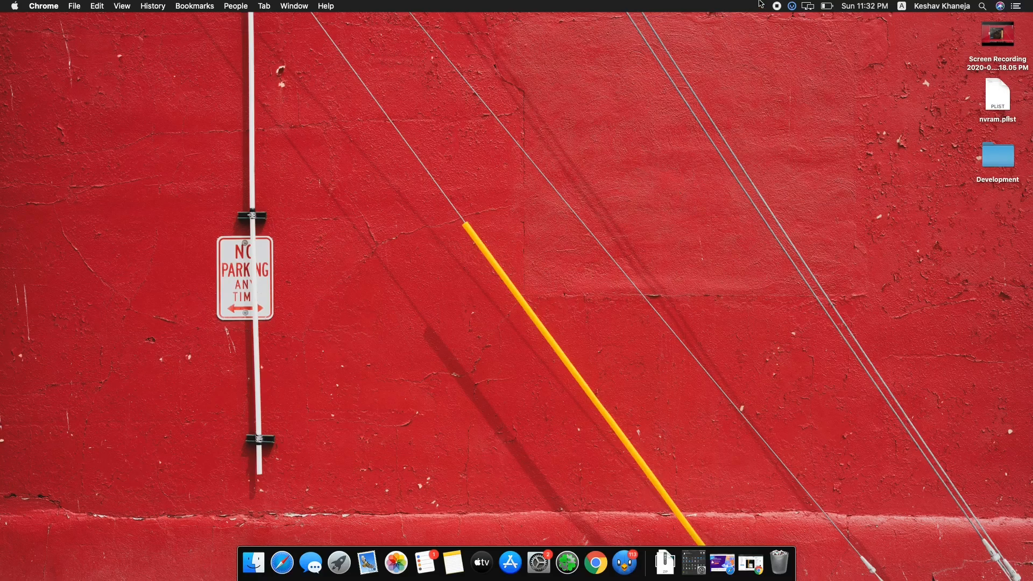
mouse_move(763, 6)
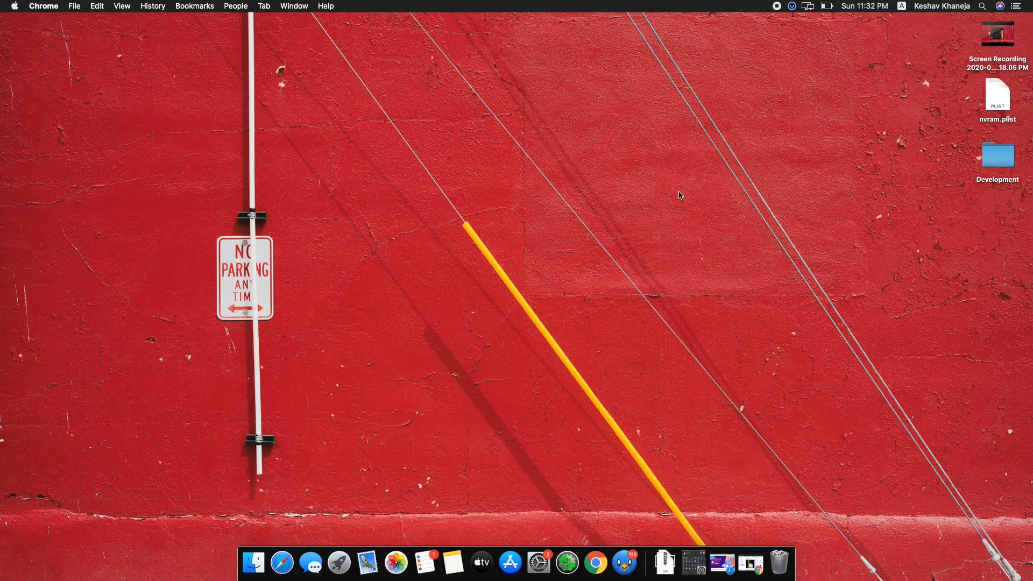
mouse_move(757, 8)
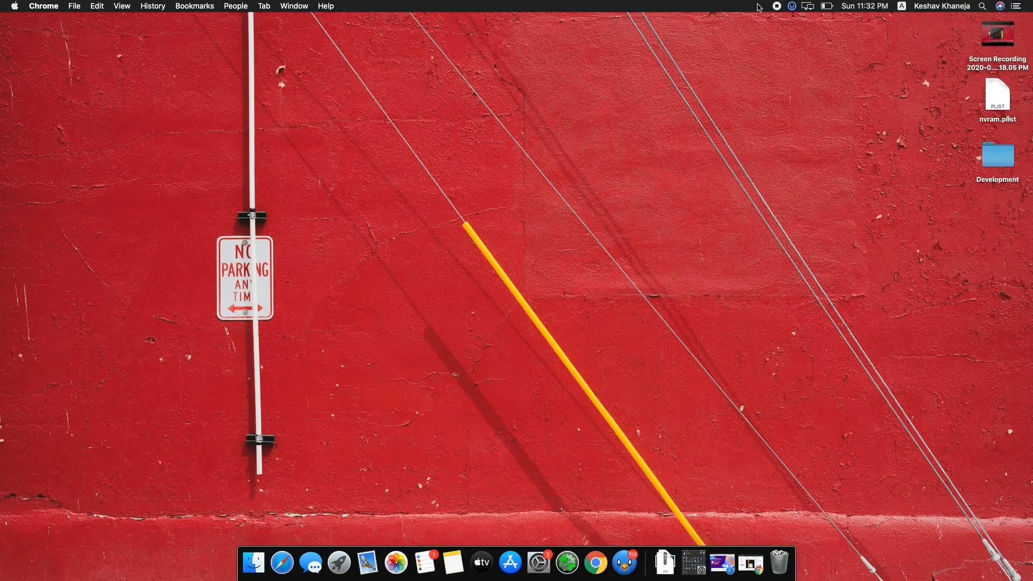
mouse_move(763, 5)
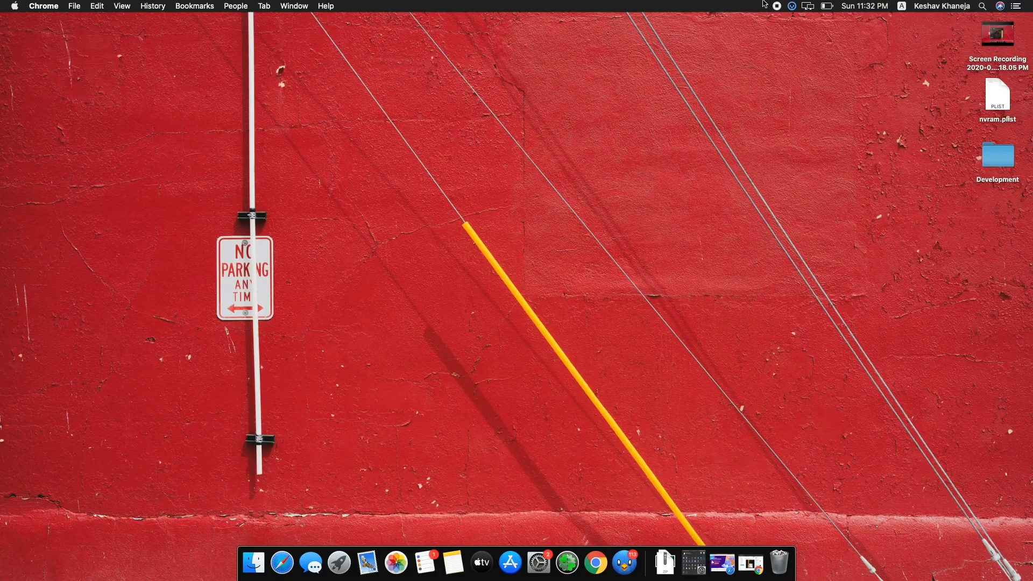